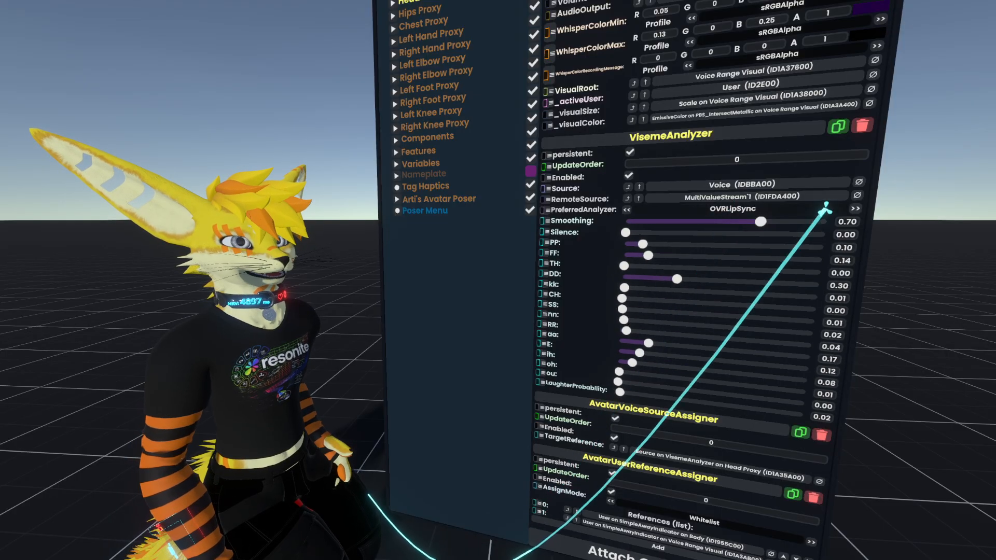
- Set the VisemeAnalyzer's PreferredAnalyzer to OpenLipSync in place of OVRLipSync
left_click(854, 208)
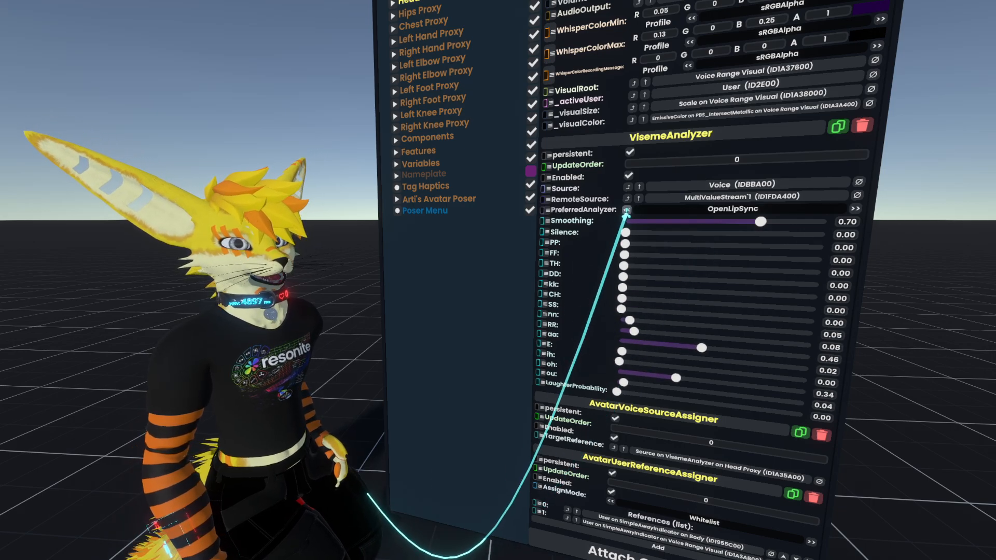
left_click(626, 209)
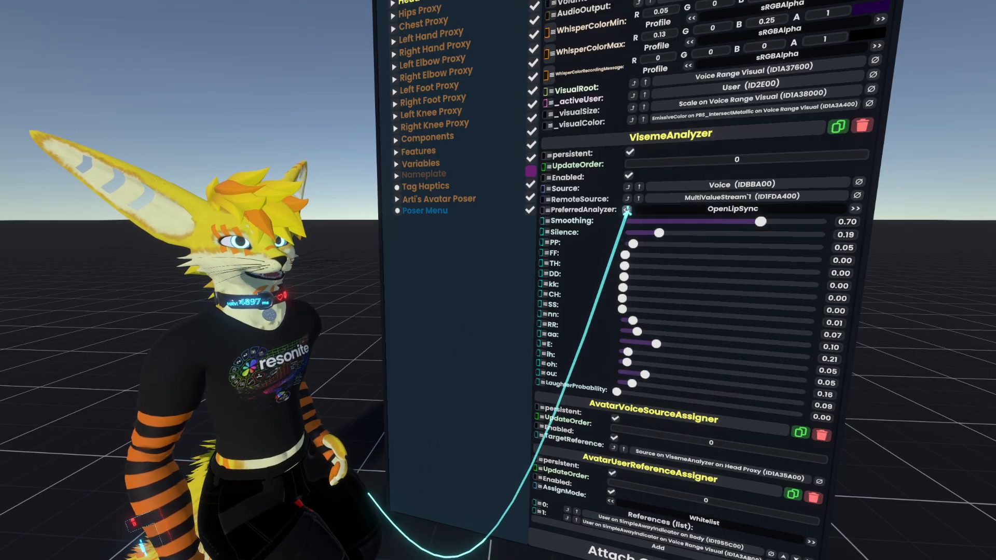
left_click(856, 208)
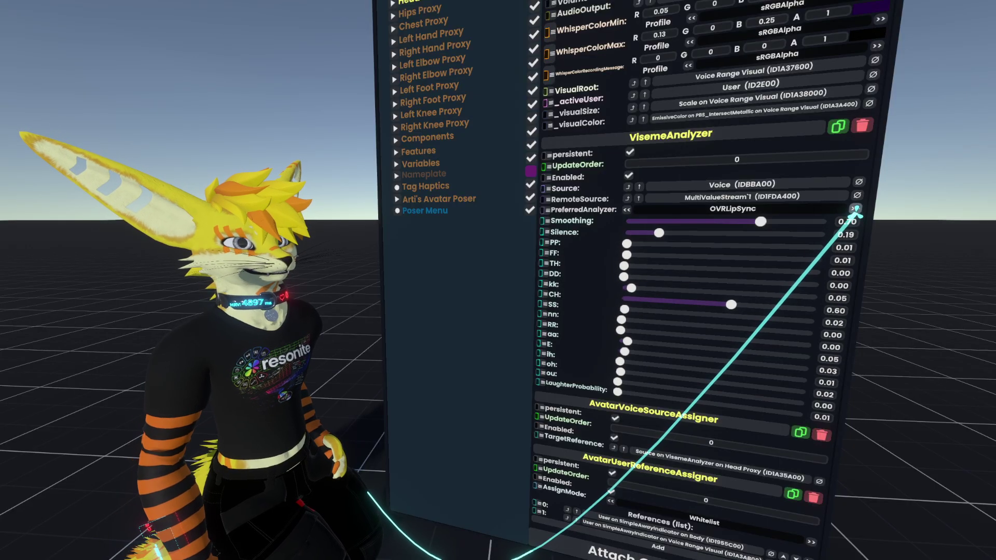
left_click(854, 208)
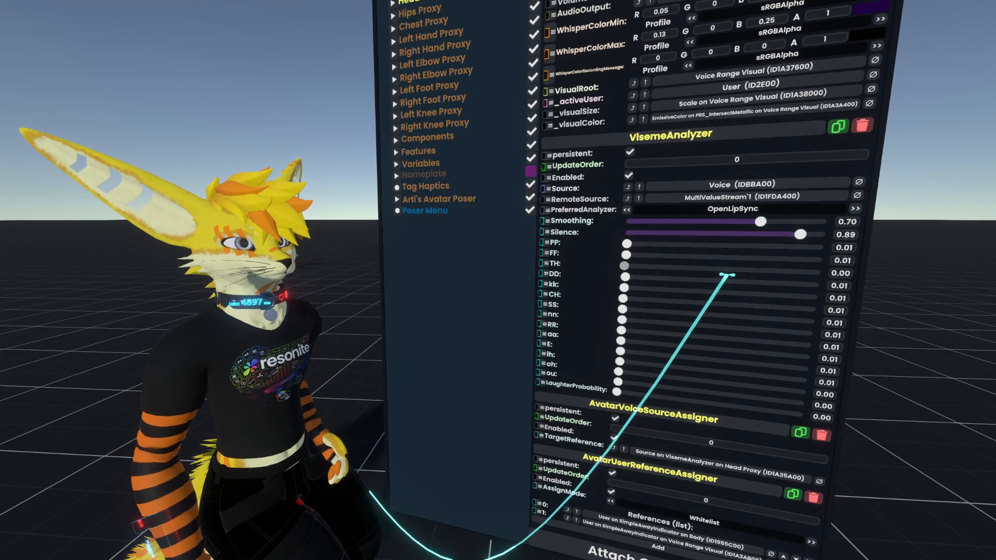